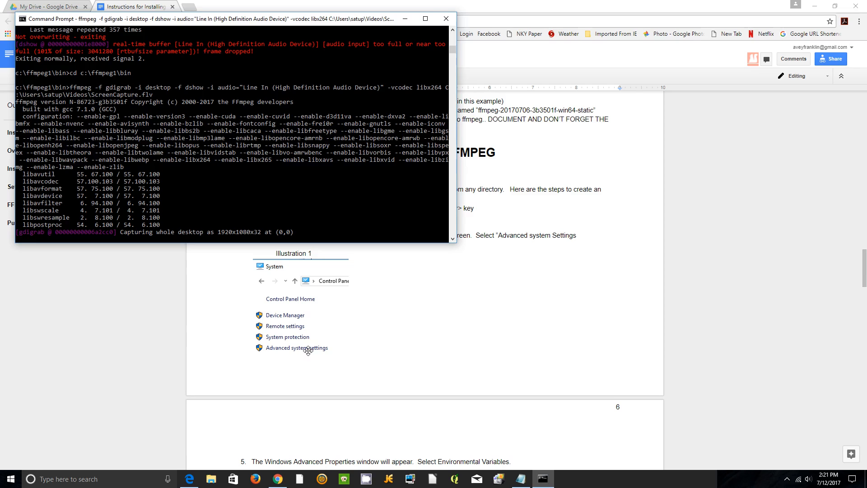
Dismiss the Command Prompt window over the FFMPEG instructions document.
text(y)
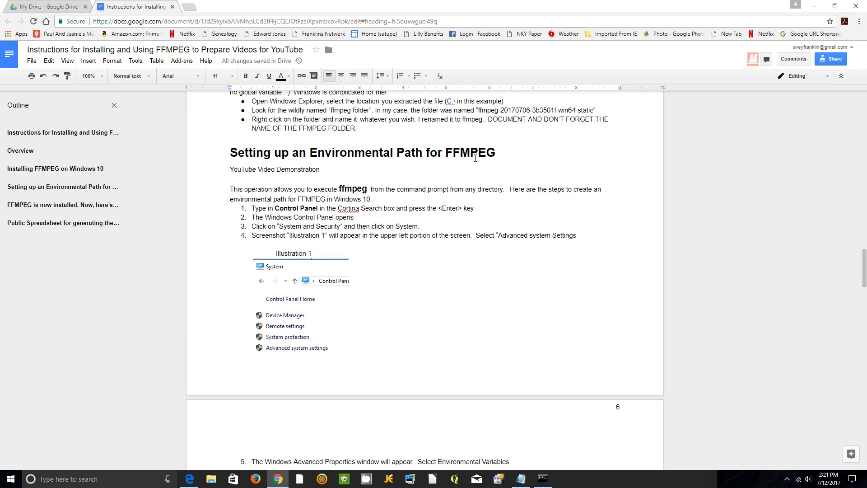
mouse_move(407, 184)
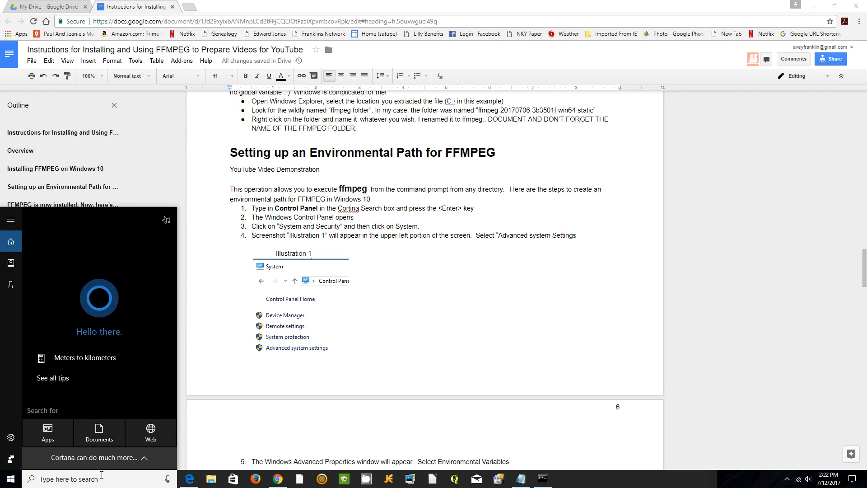
Launch Control Panel from search and navigate System and Security > System.
text(cont)
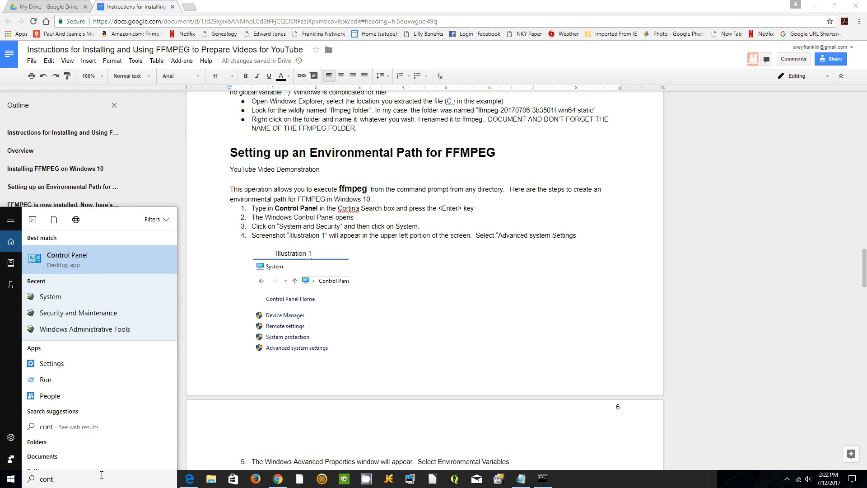
mouse_move(66, 347)
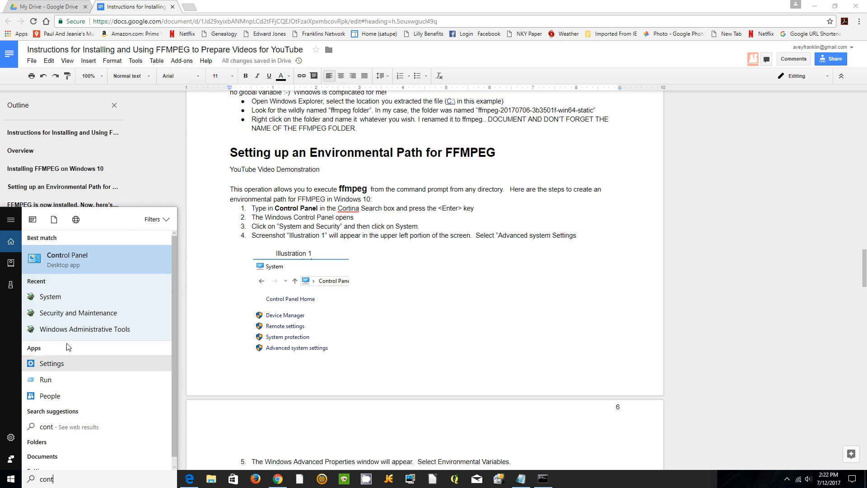
click(67, 255)
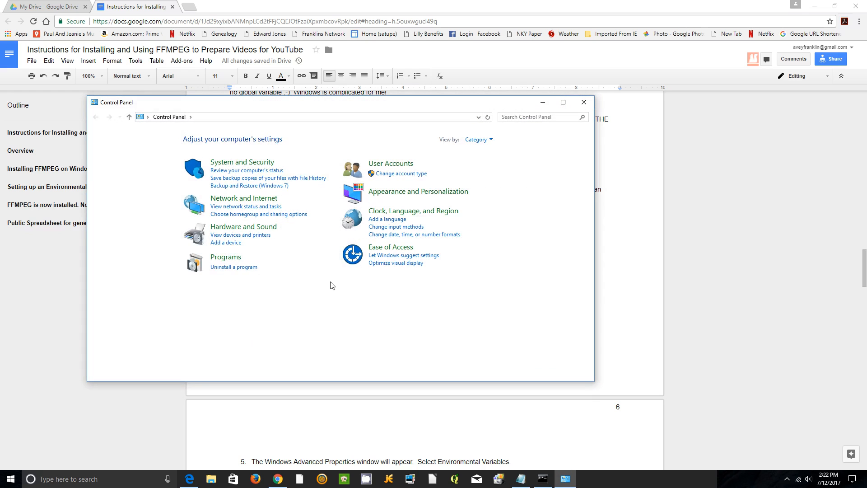
mouse_move(247, 165)
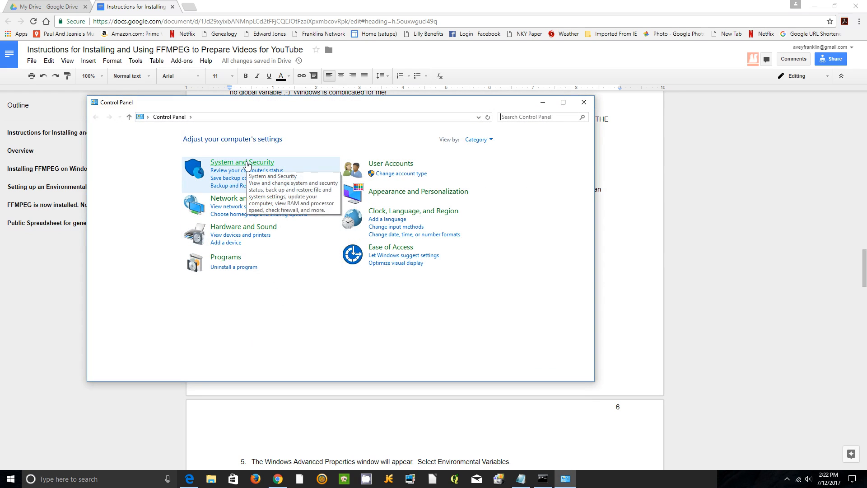
click(242, 162)
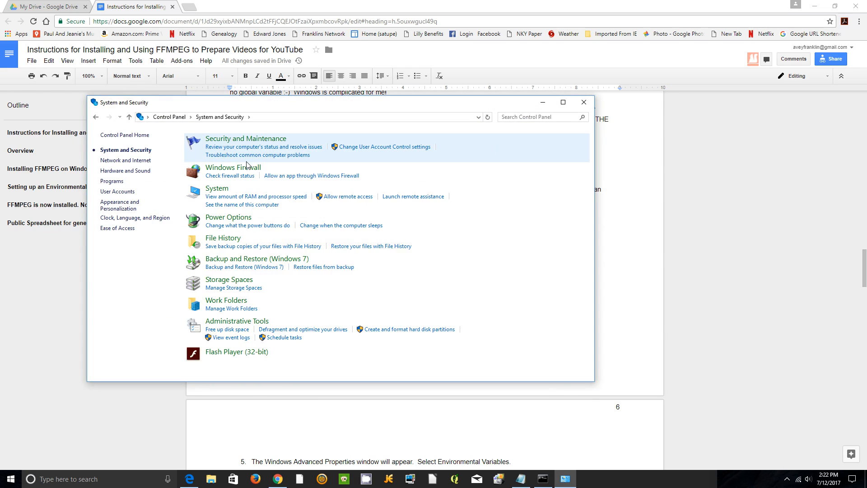
mouse_move(217, 188)
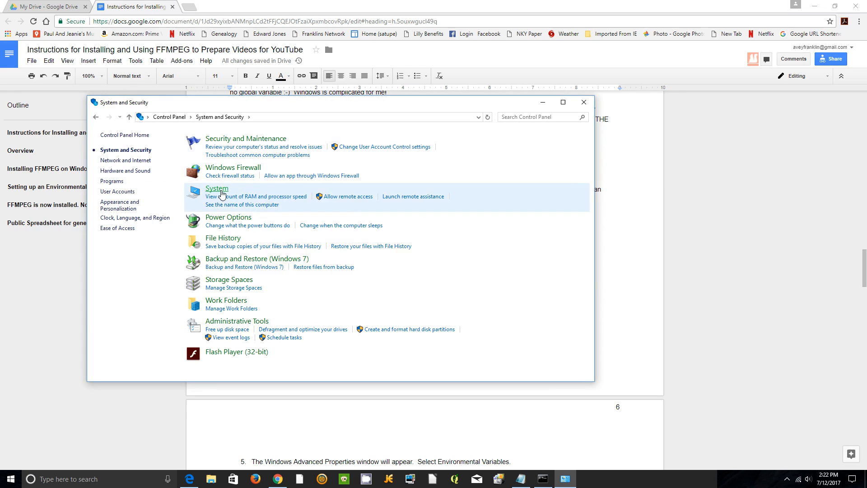
click(216, 188)
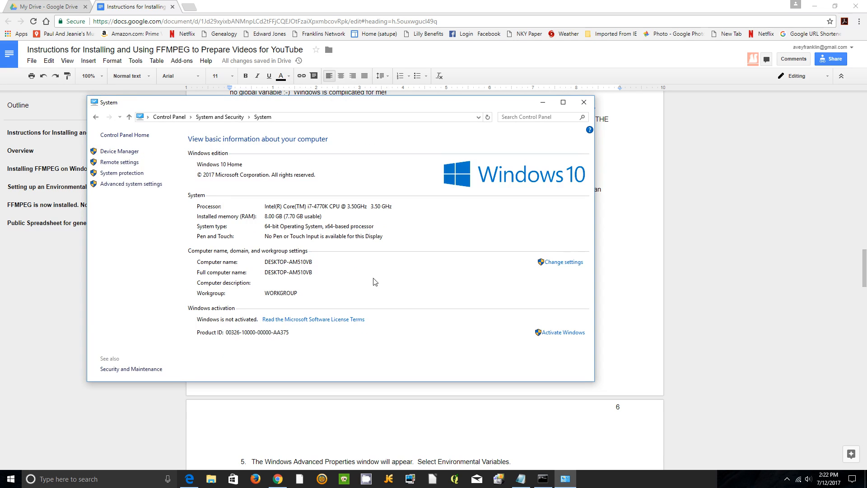
mouse_move(131, 183)
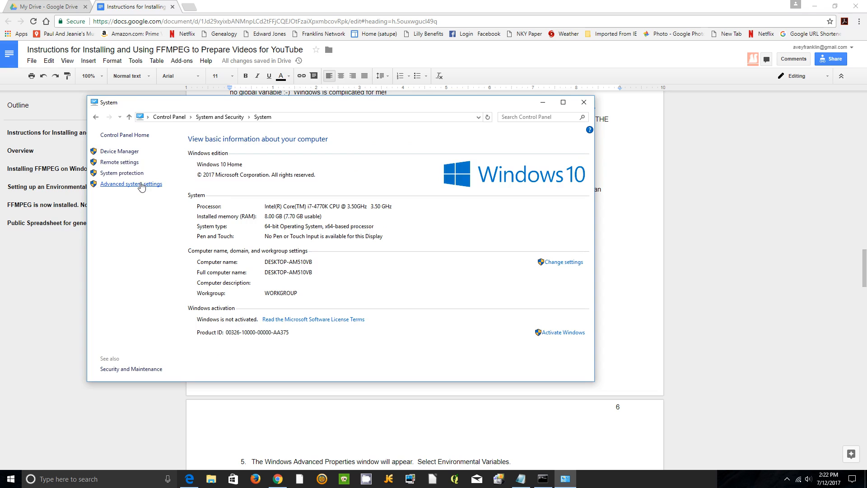
Reach Environment Variables via Advanced system settings and edit the system Path variable.
click(131, 184)
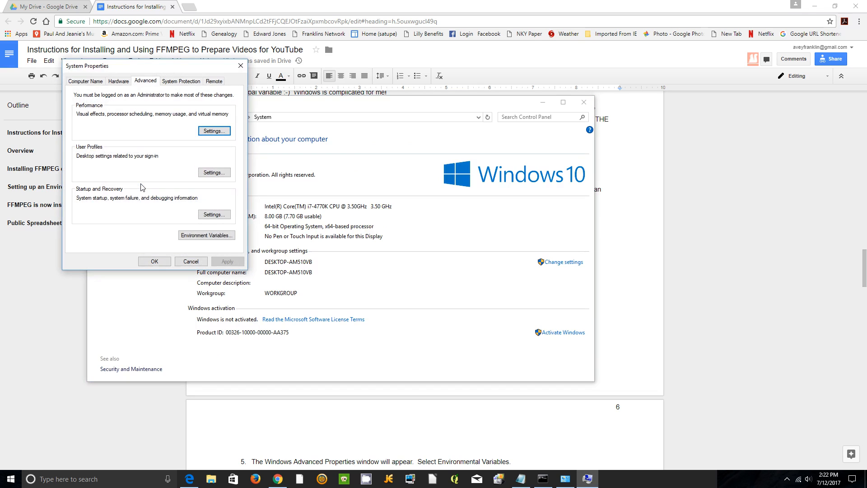
click(206, 235)
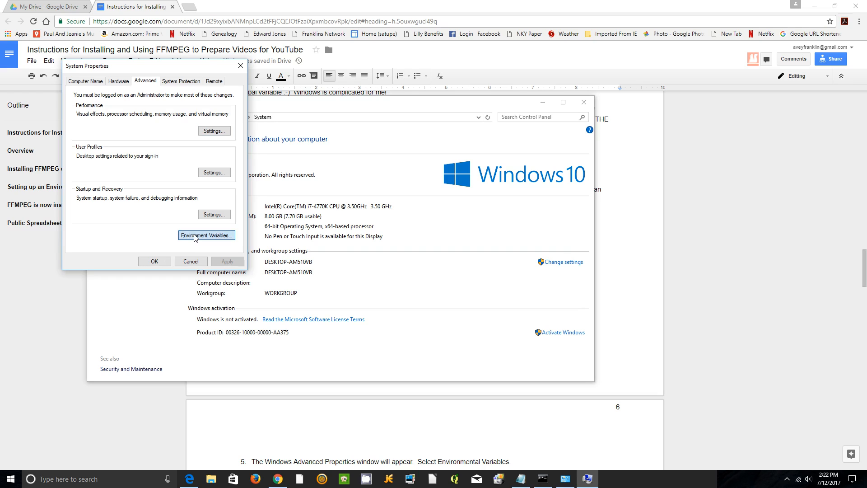
click(206, 235)
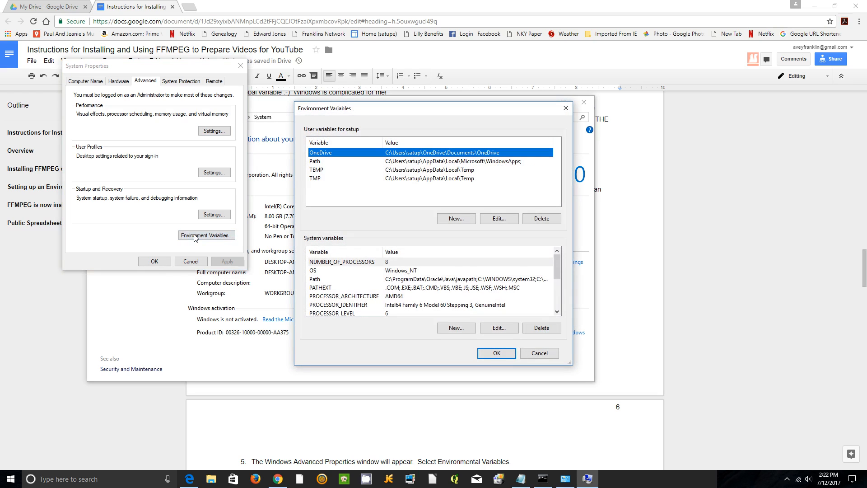
mouse_move(432, 160)
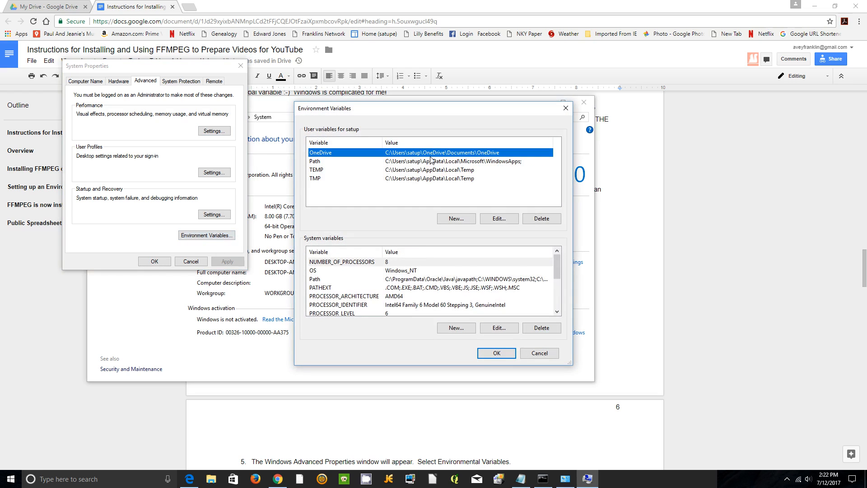
mouse_move(318, 281)
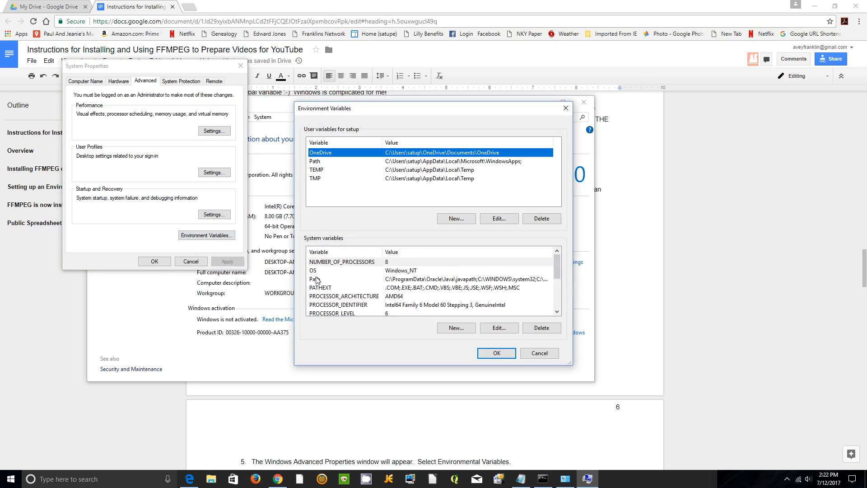
click(318, 279)
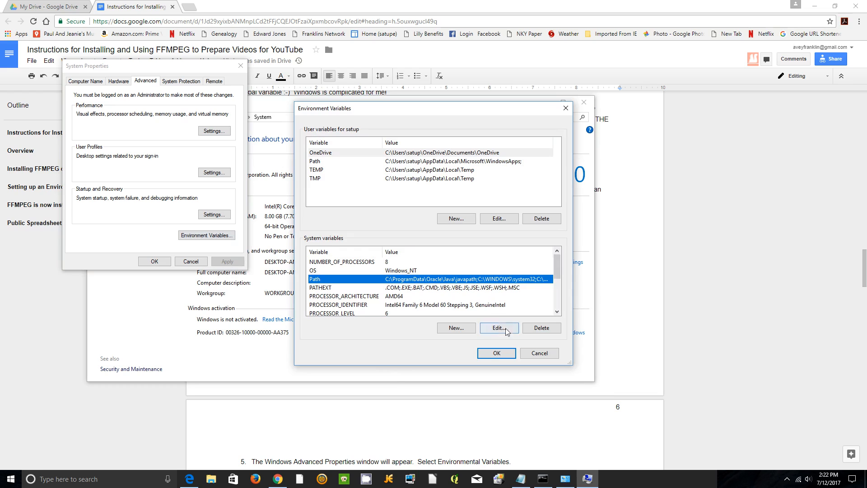
click(498, 327)
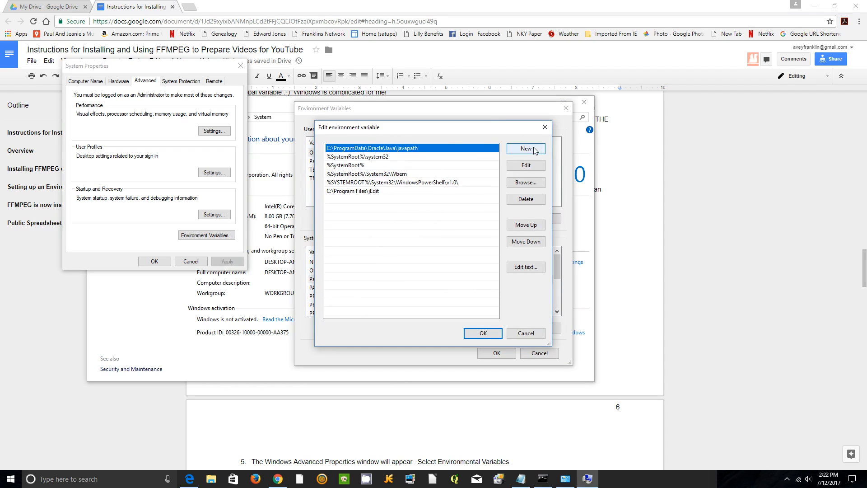
Add c:\ffmpeg\bin as a new Path entry and confirm both dialogs with OK.
click(525, 150)
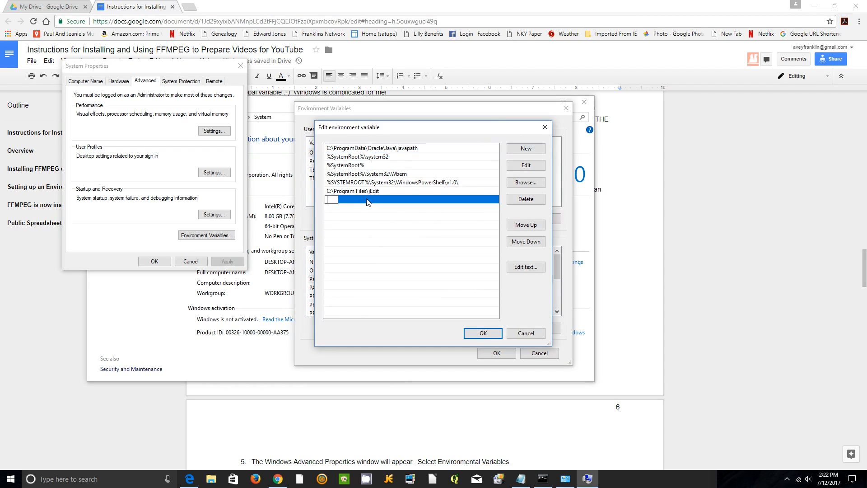
text(c)
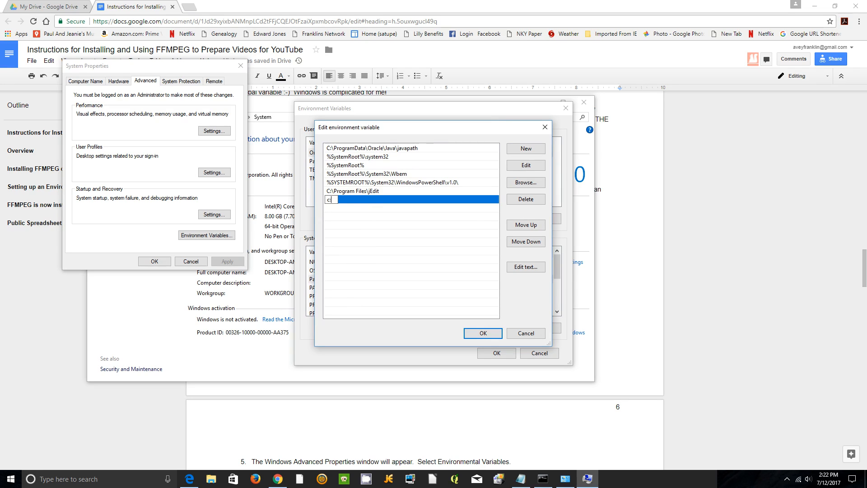
text(:)
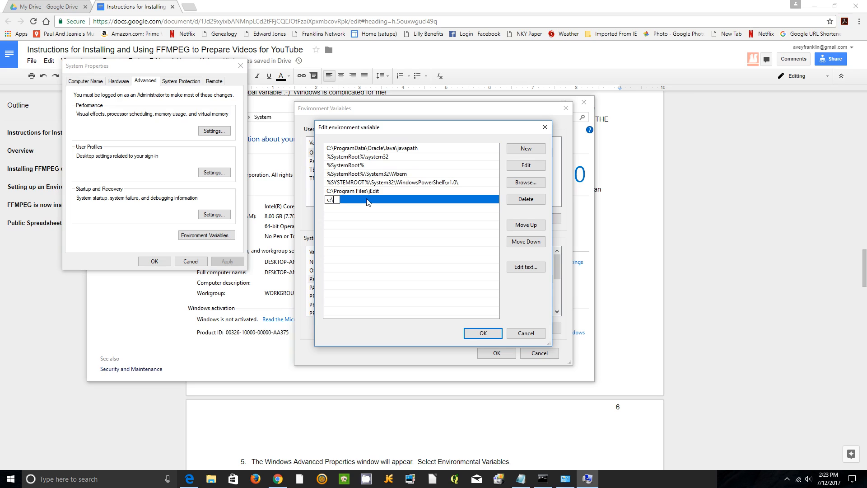
text(ffm)
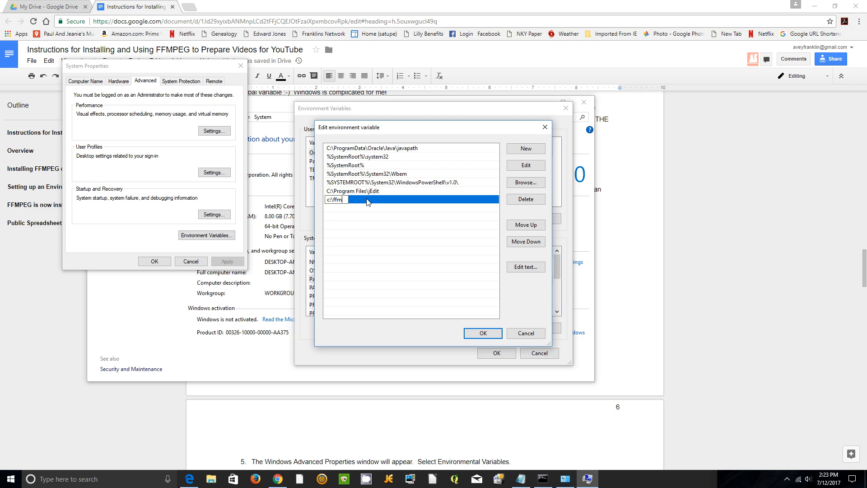
text(peg)
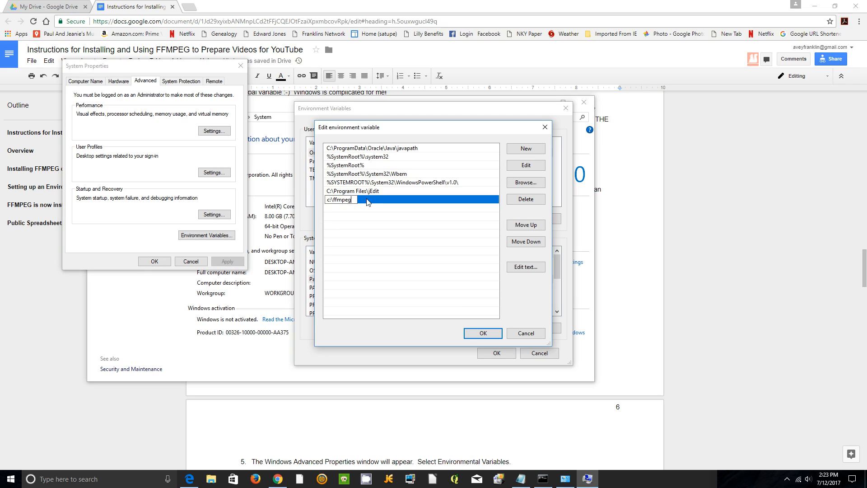
text(\)
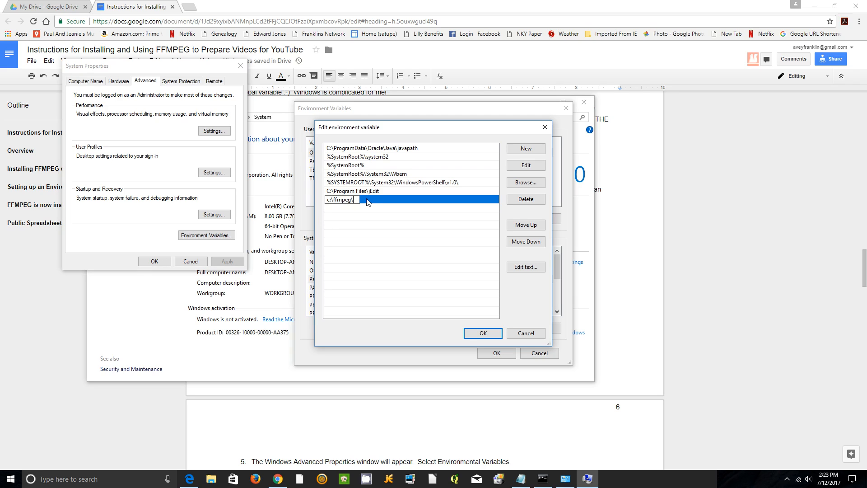
text(bin)
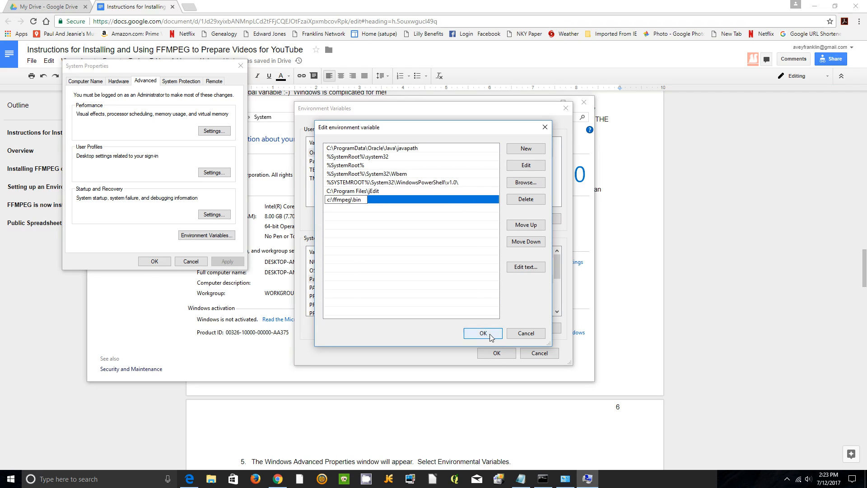
click(482, 334)
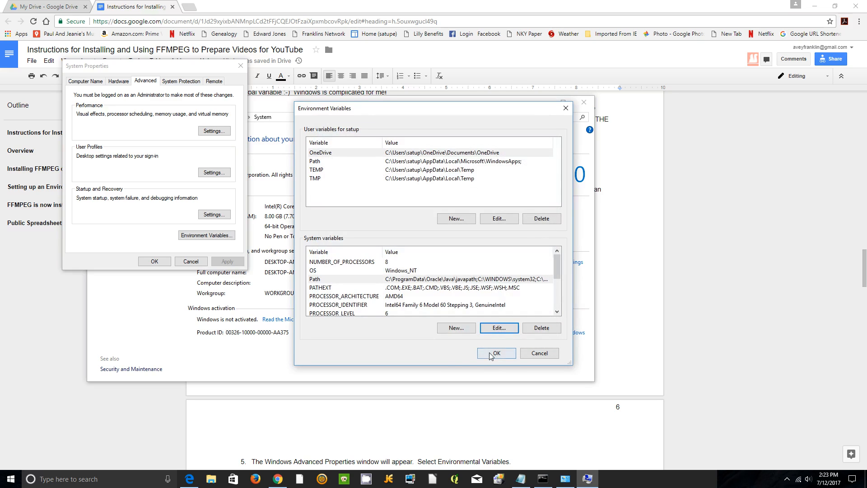
click(496, 354)
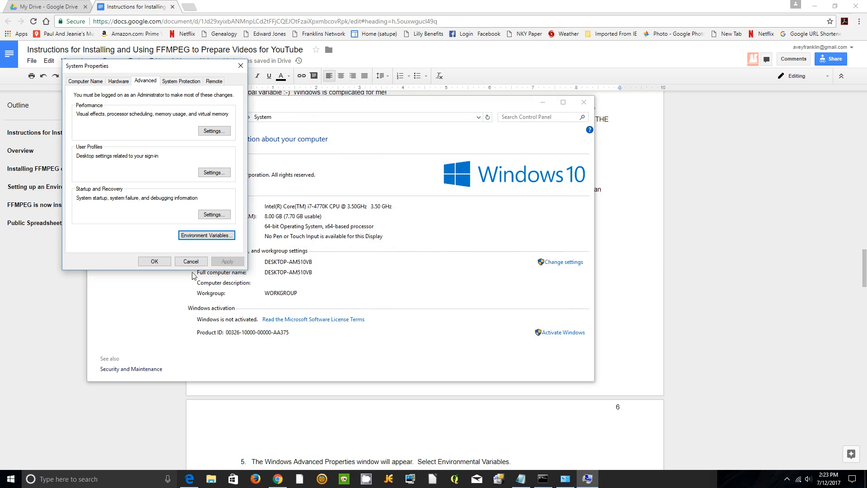
Reopen the system Path editor to confirm c:\ffmpeg\bin is listed, then cancel out.
click(191, 261)
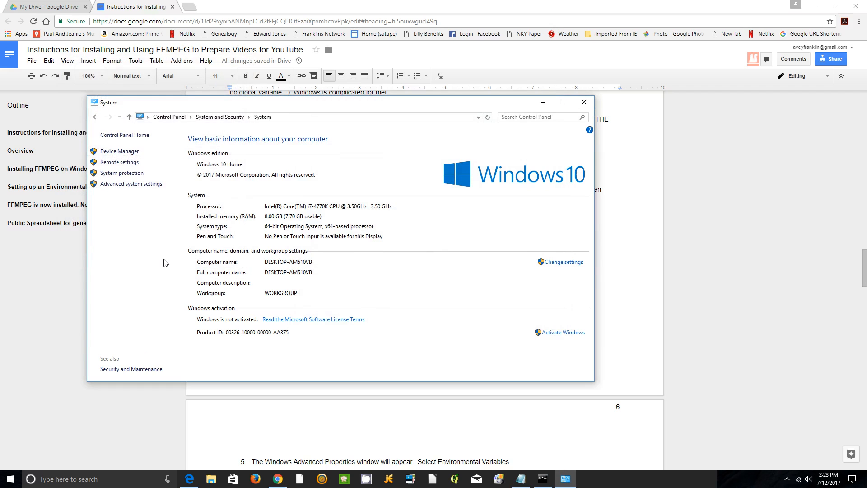
mouse_move(131, 183)
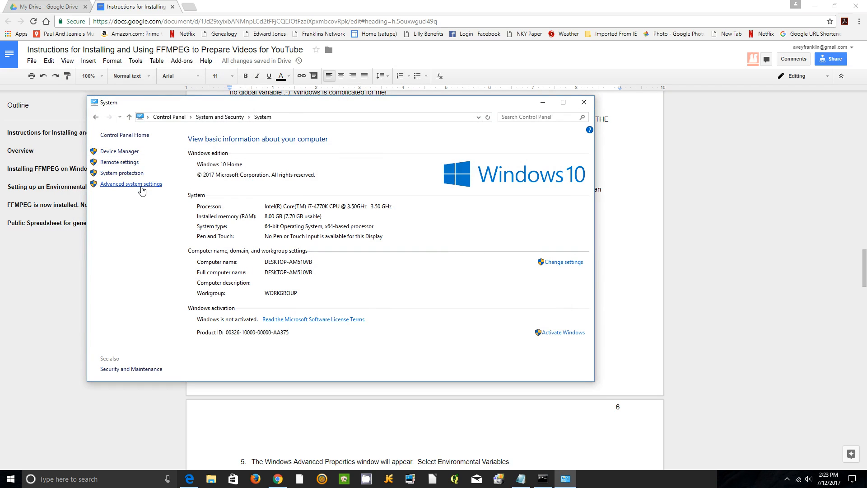
mouse_move(121, 192)
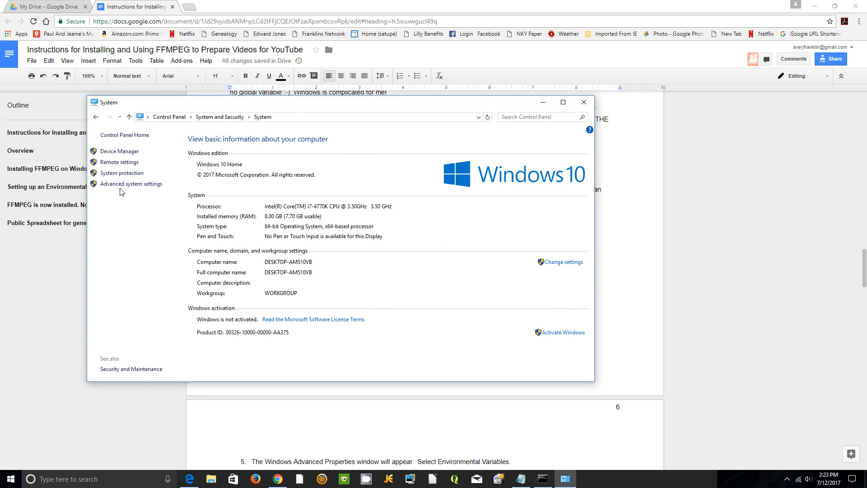
click(132, 184)
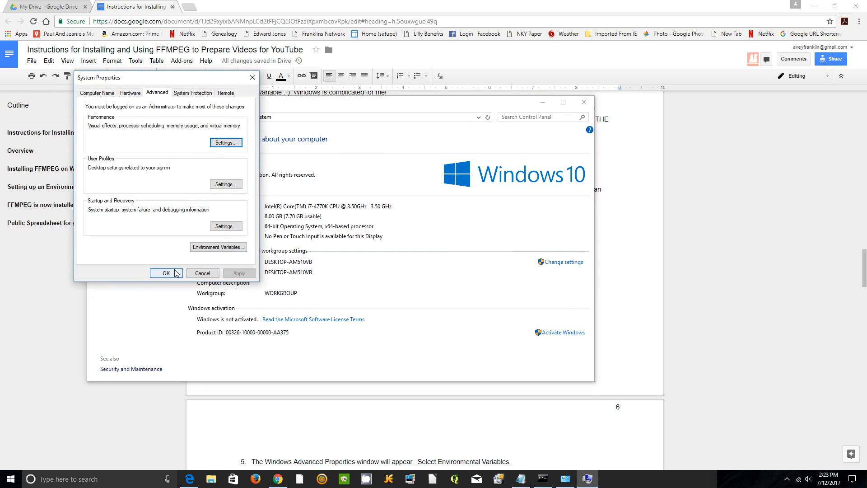
click(218, 247)
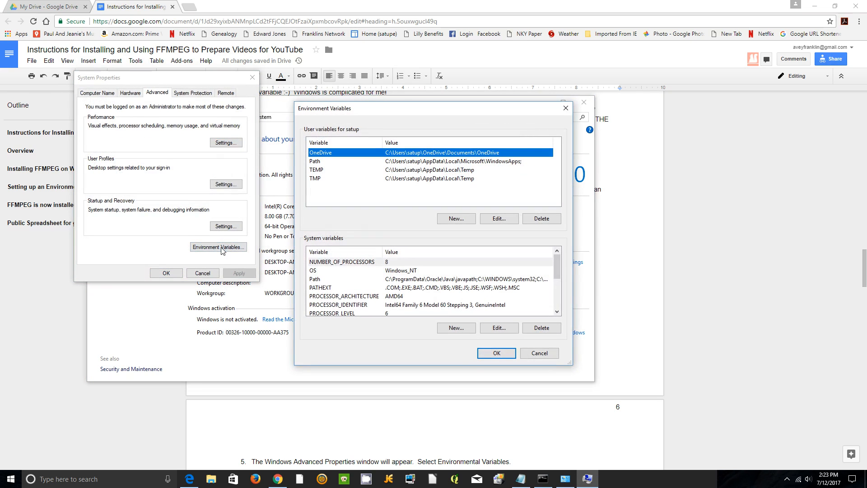
mouse_move(322, 283)
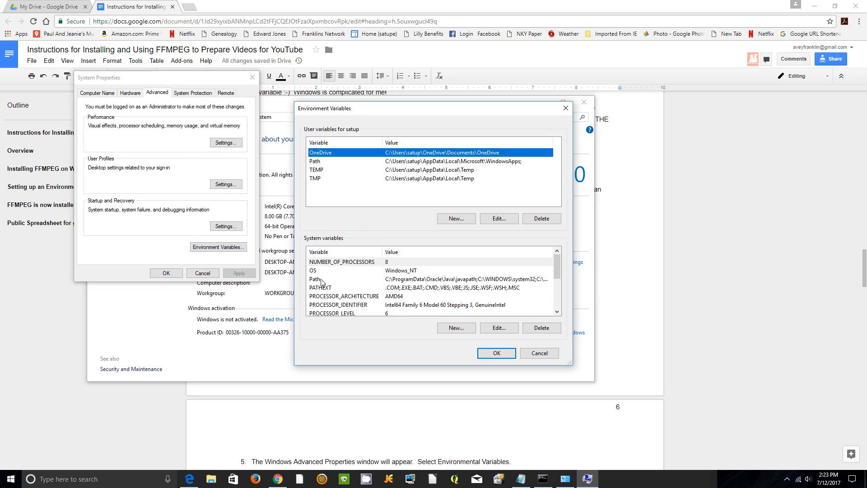
click(332, 278)
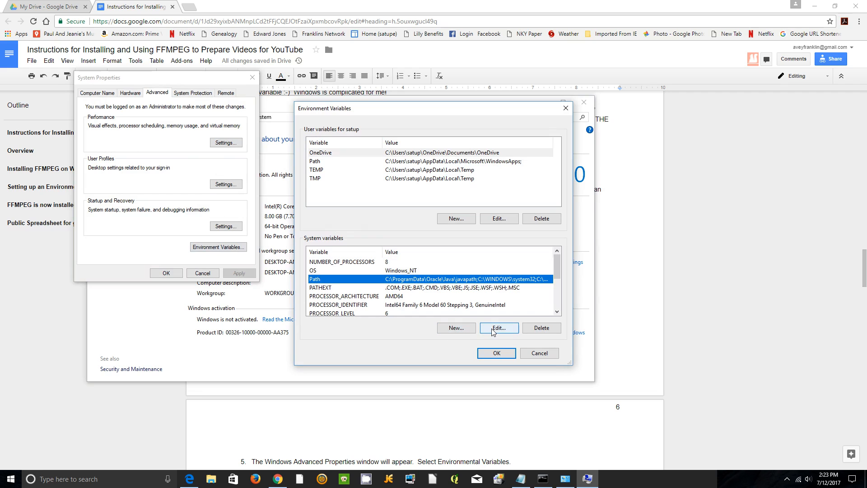
click(498, 327)
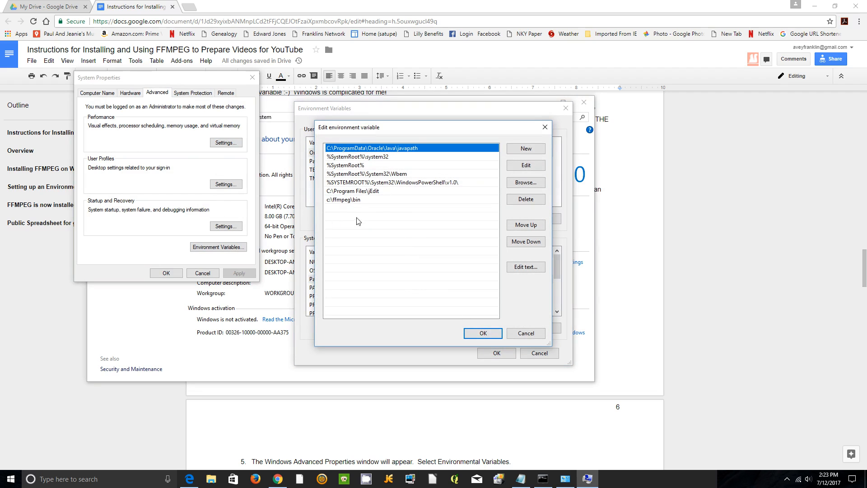
mouse_move(342, 205)
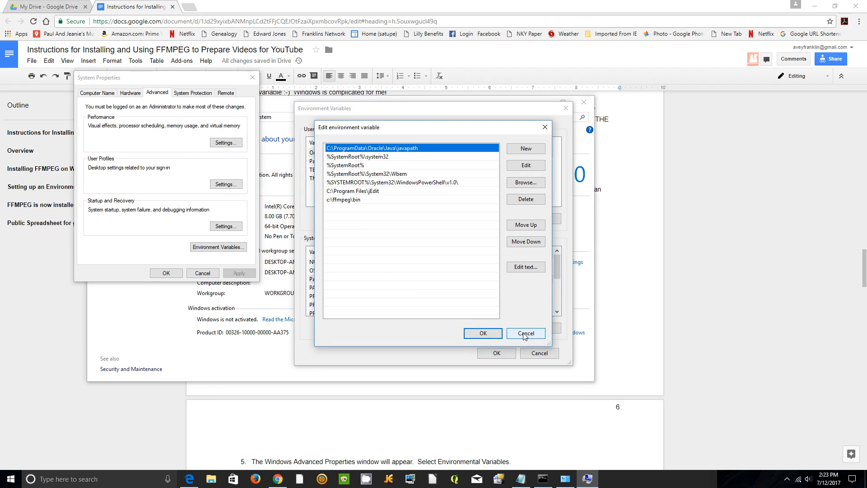
click(525, 333)
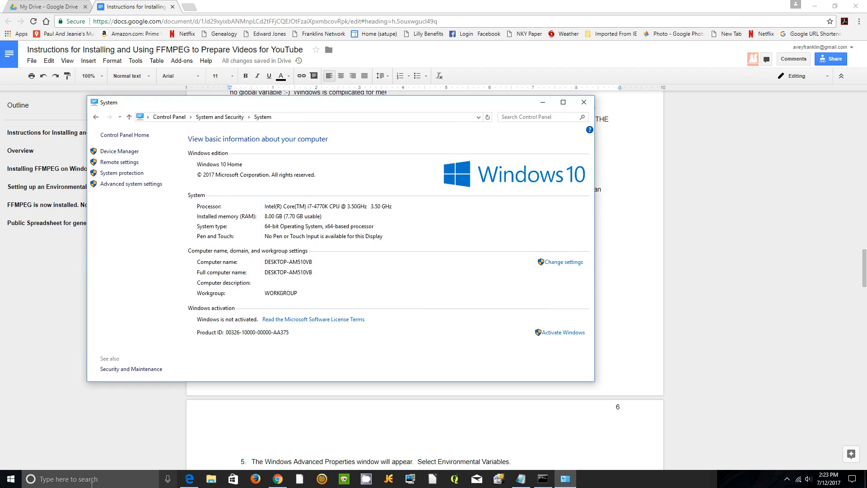
click(44, 479)
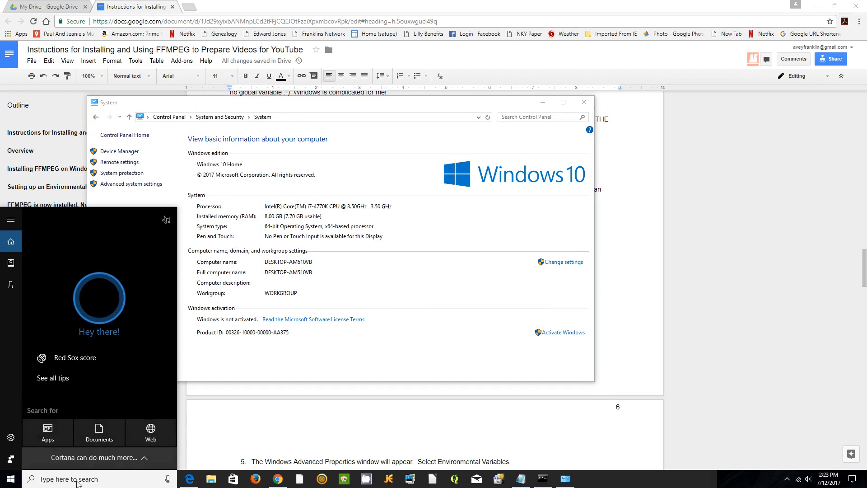
text(cm)
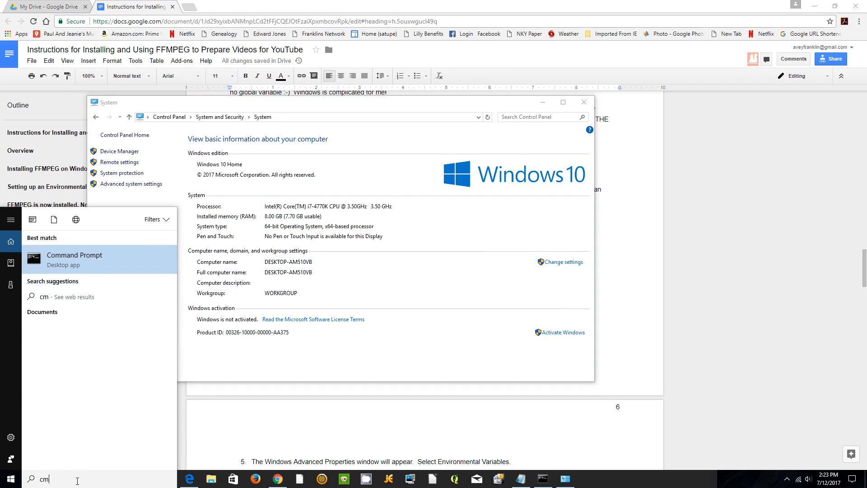
click(75, 255)
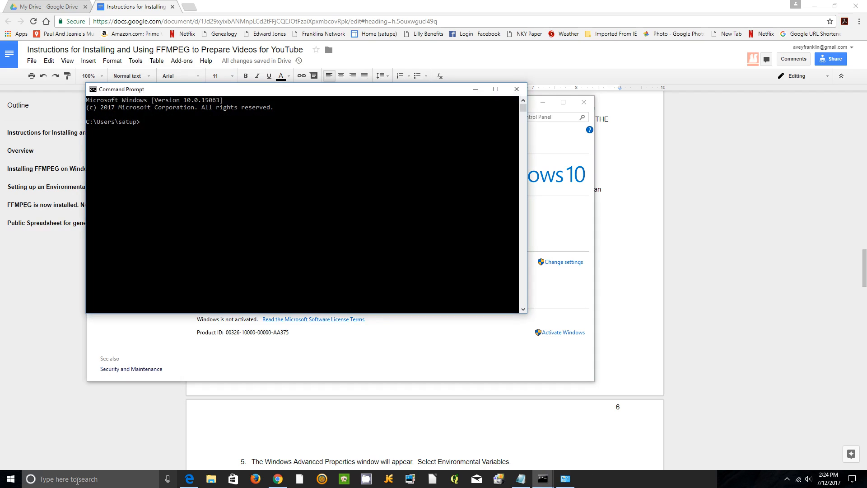
text(ffmp)
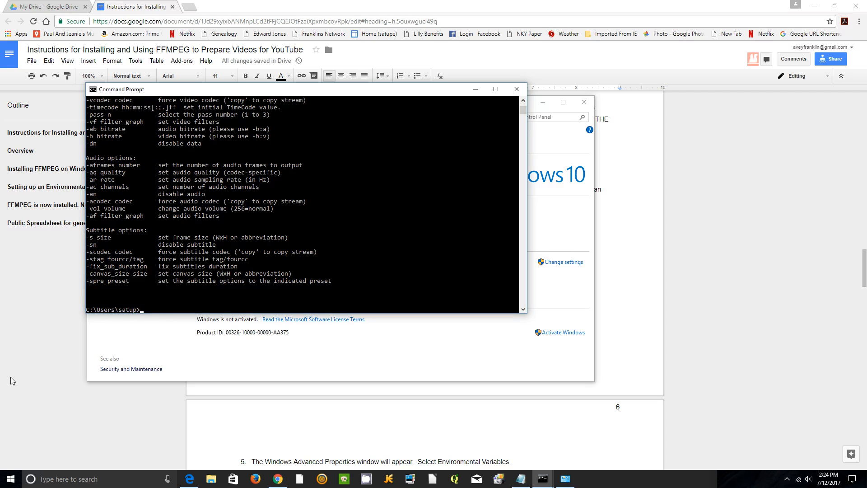
mouse_move(349, 187)
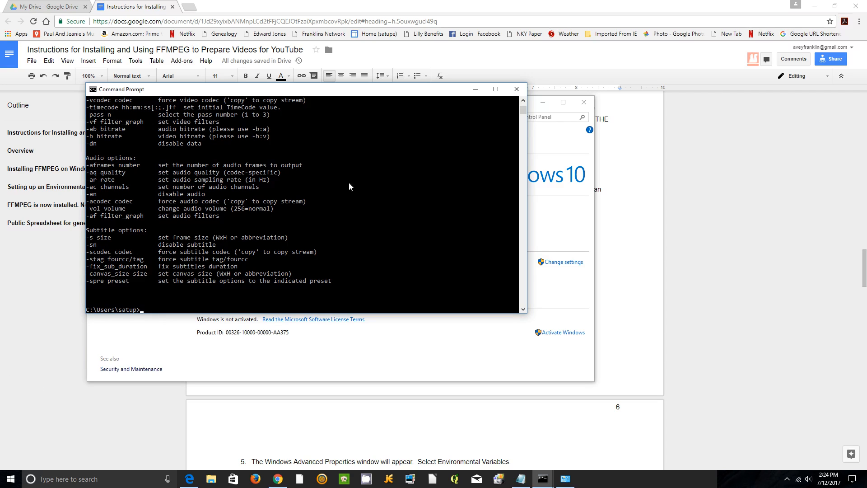
mouse_move(515, 89)
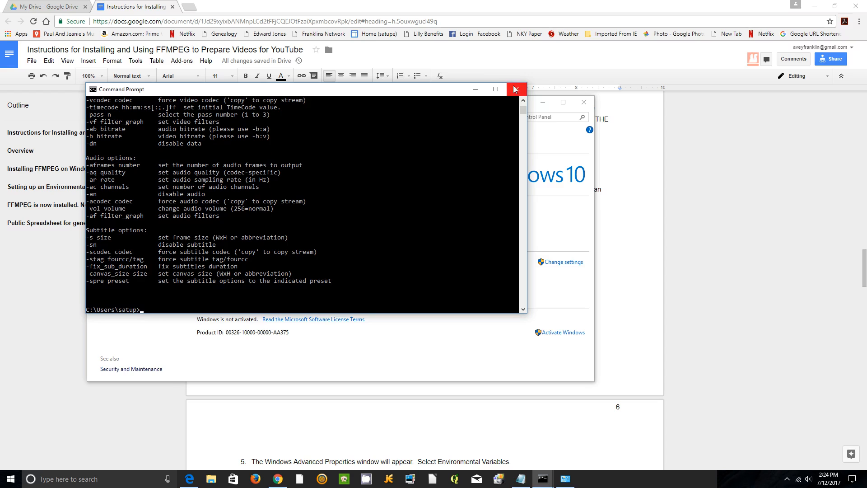
click(514, 89)
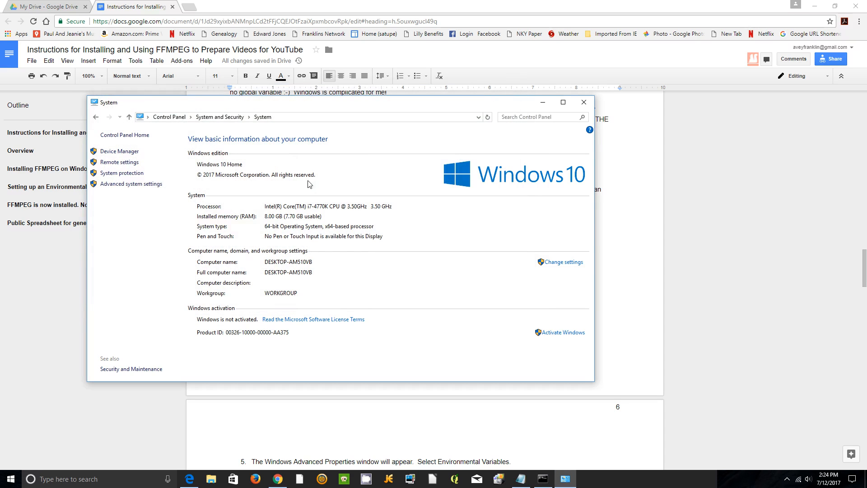